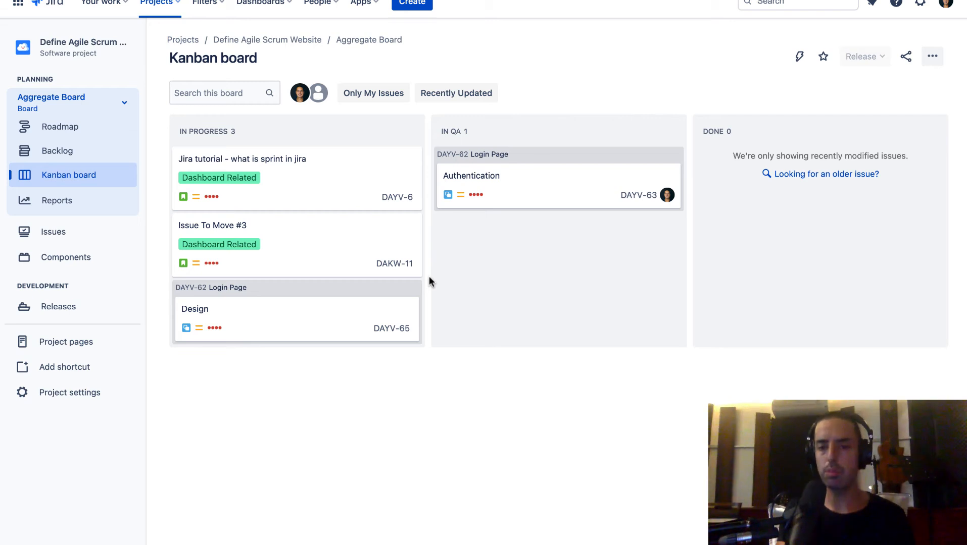
mouse_move(475, 111)
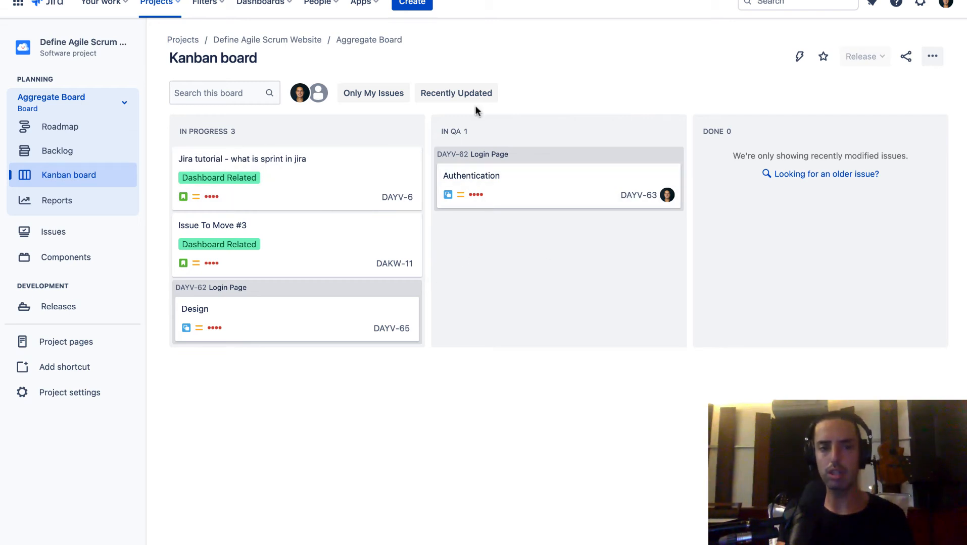
mouse_move(186, 173)
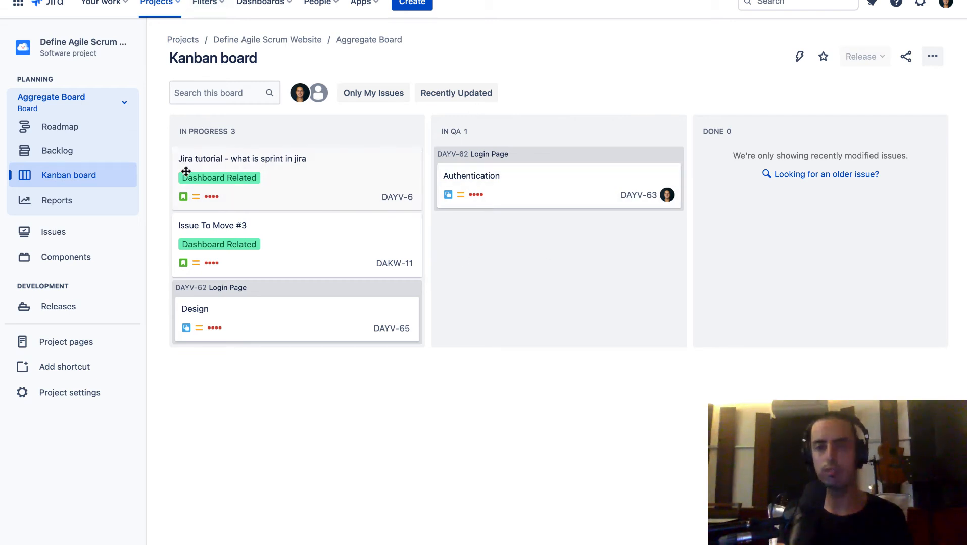
- Show the Define Agile Scrum Website project's People settings listing all members and roles
click(70, 392)
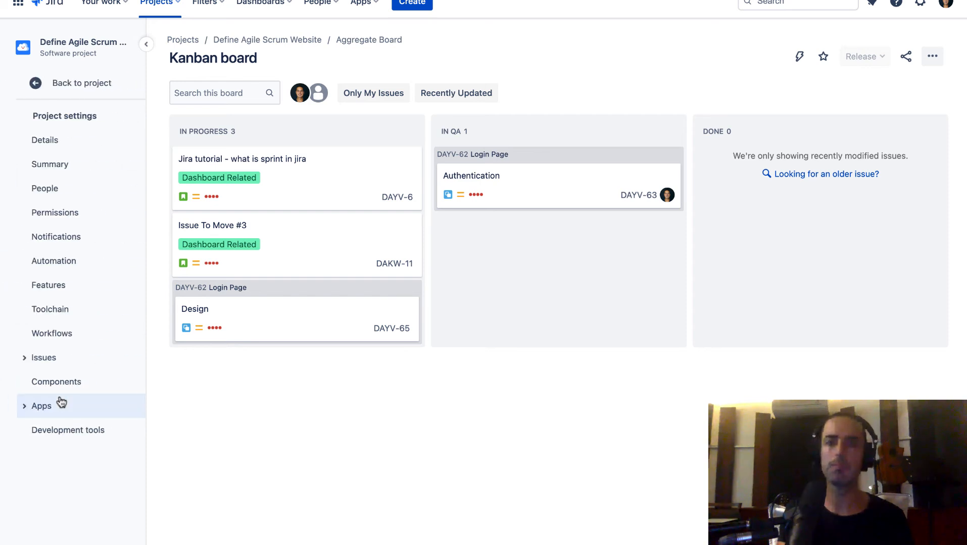
click(44, 188)
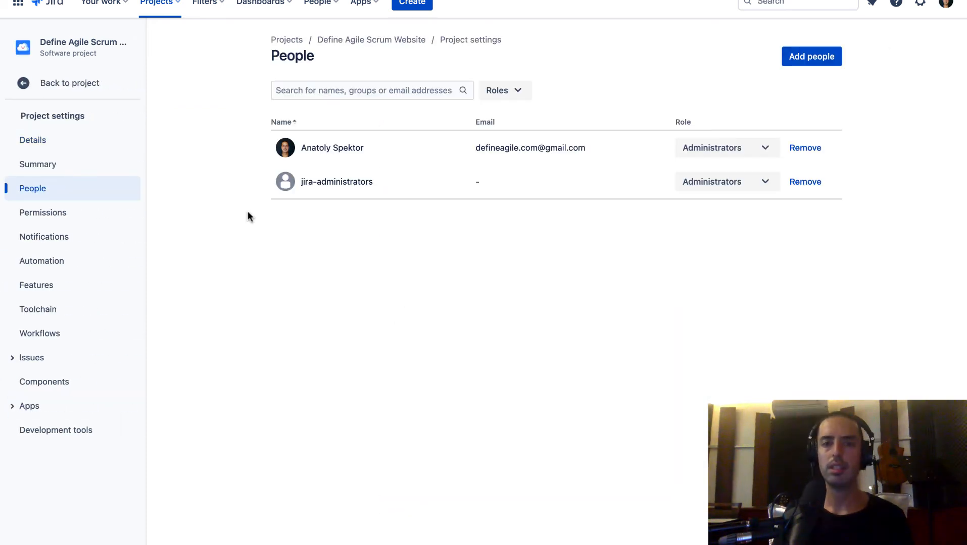